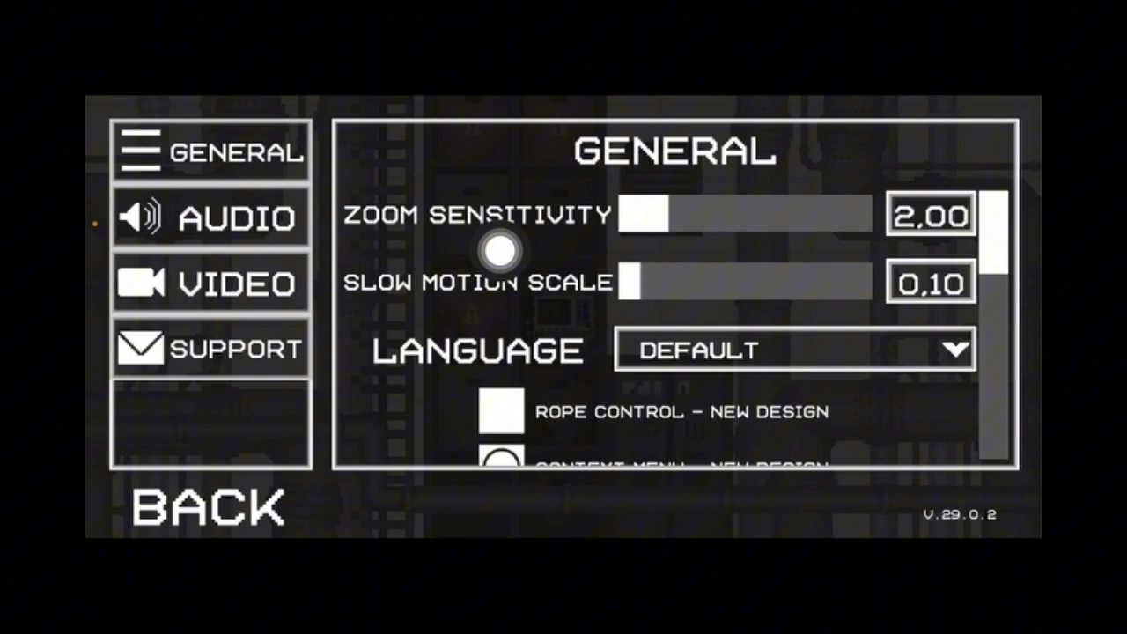
- Drag the Master volume to 0 so master, UI, ambient, effects and music all read 0
{"action": "left_click", "coordinate": [212, 218]}
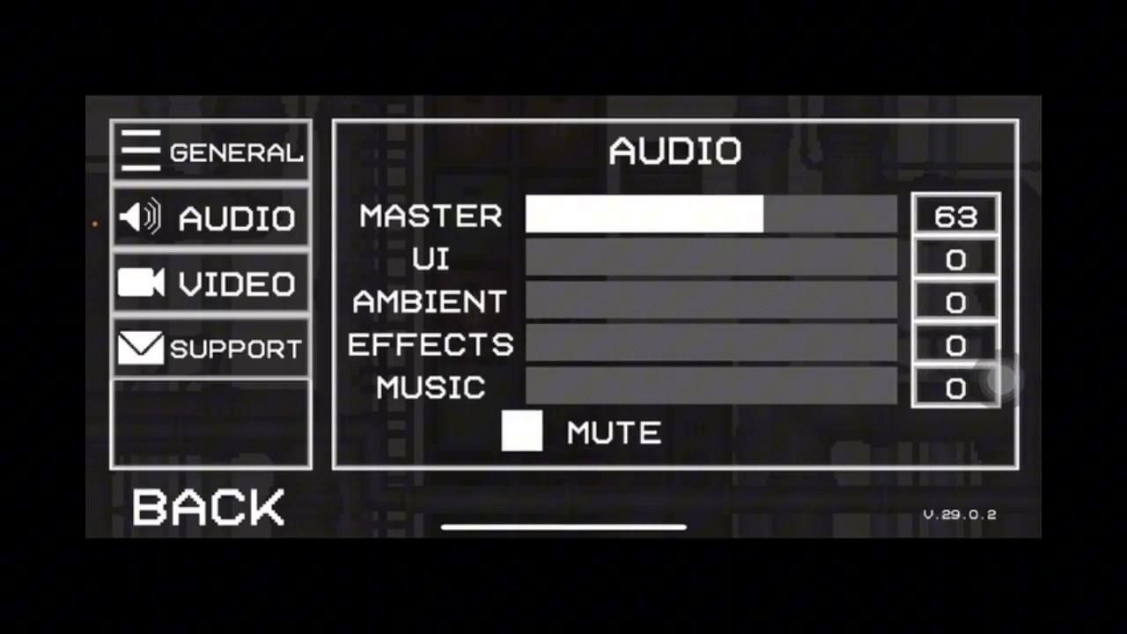
{"action": "left_click_drag", "start_coordinate": [757, 214], "coordinate": [528, 214]}
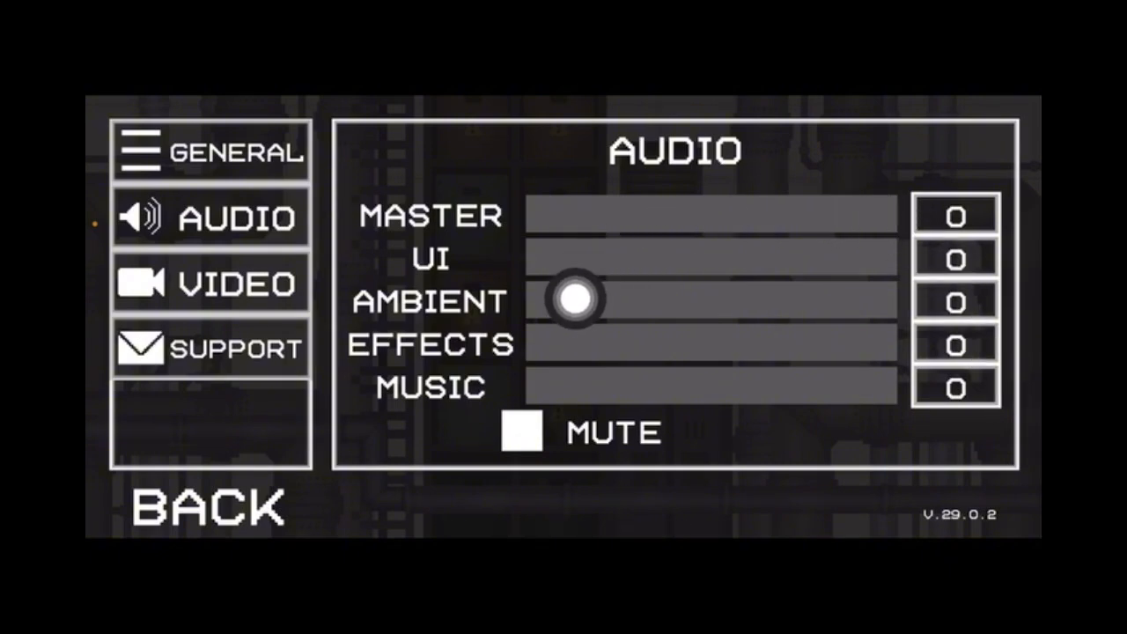
{"action": "left_click_drag", "start_coordinate": [577, 298], "coordinate": [999, 238]}
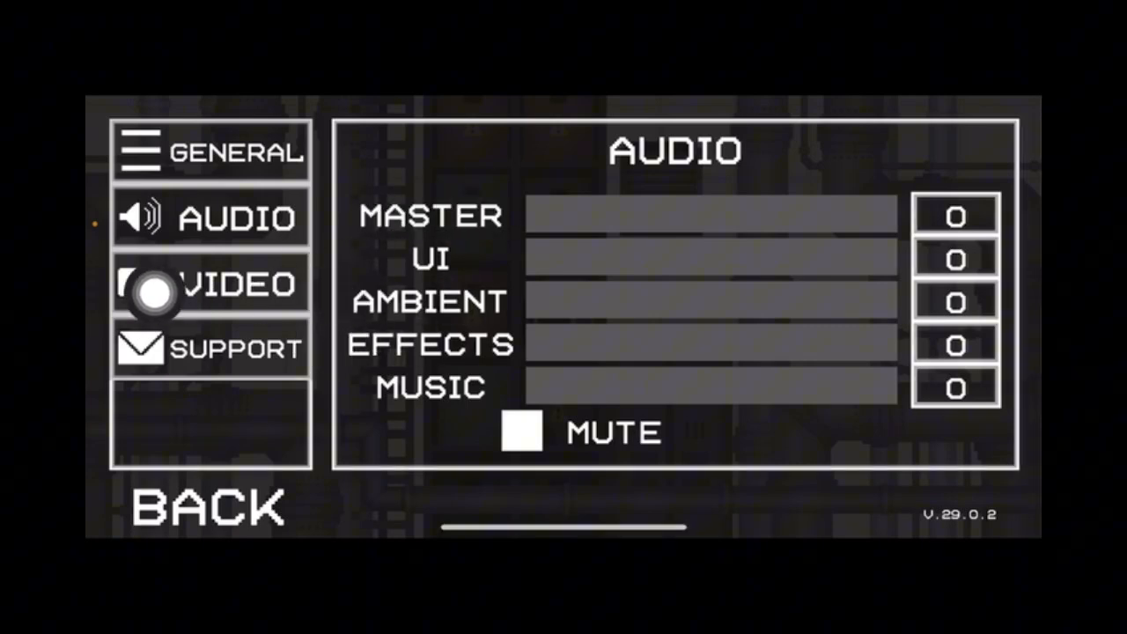
- Scroll through the Video options: UI scale, 30 FPS mode, vignette, bloom and gore
{"action": "left_click", "coordinate": [209, 283]}
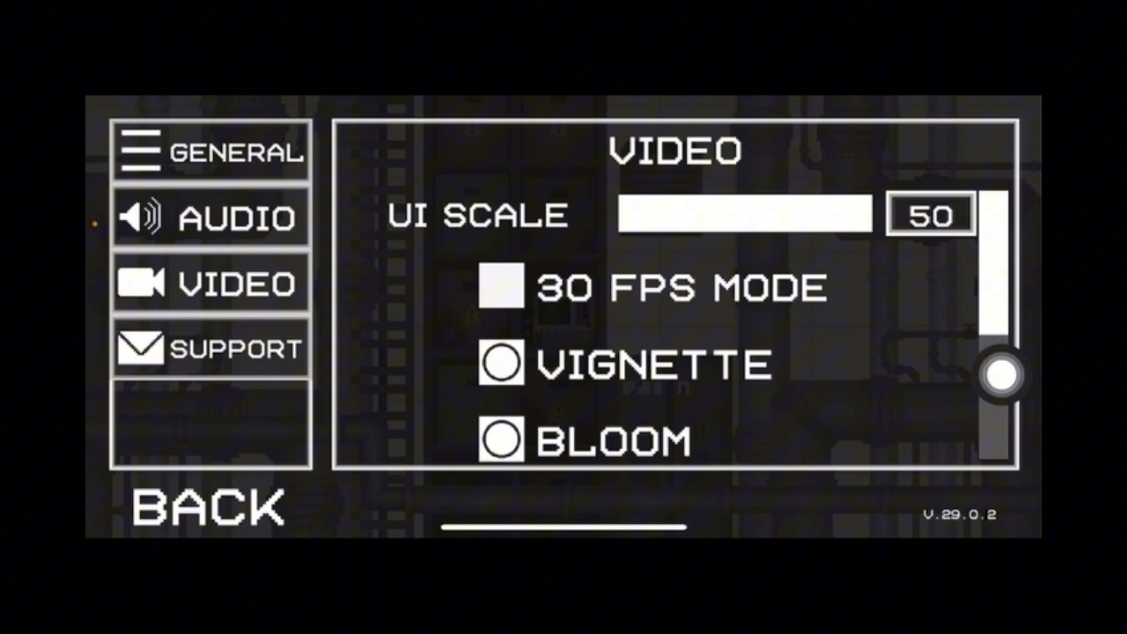
{"action": "scroll", "scroll_direction": "down", "scroll_amount": 3}
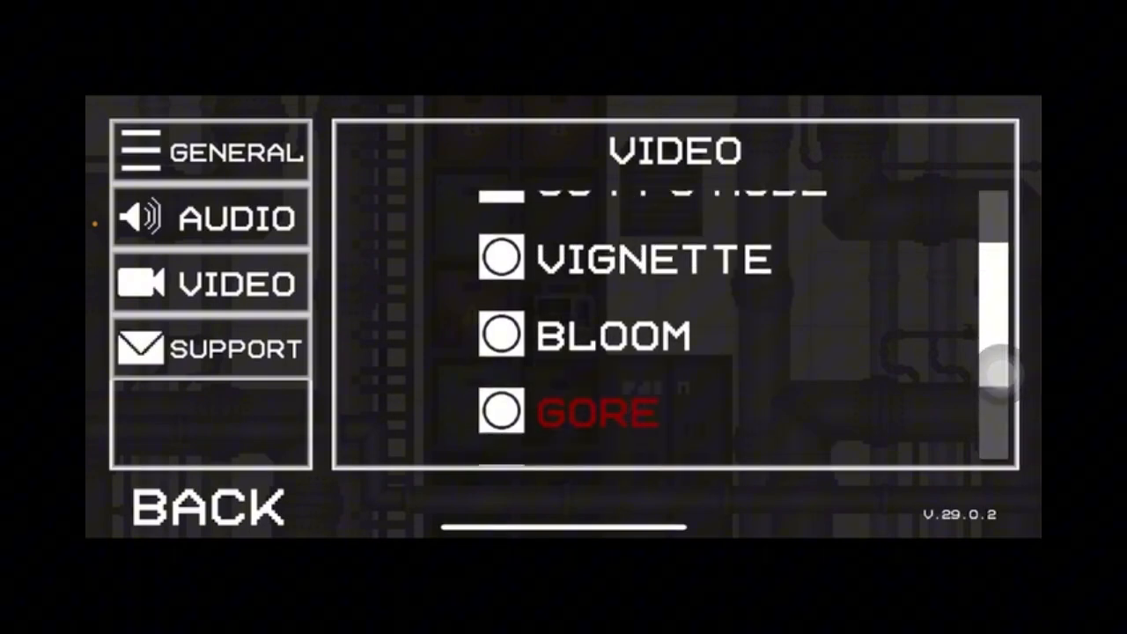
{"action": "scroll", "scroll_direction": "down", "scroll_amount": 3}
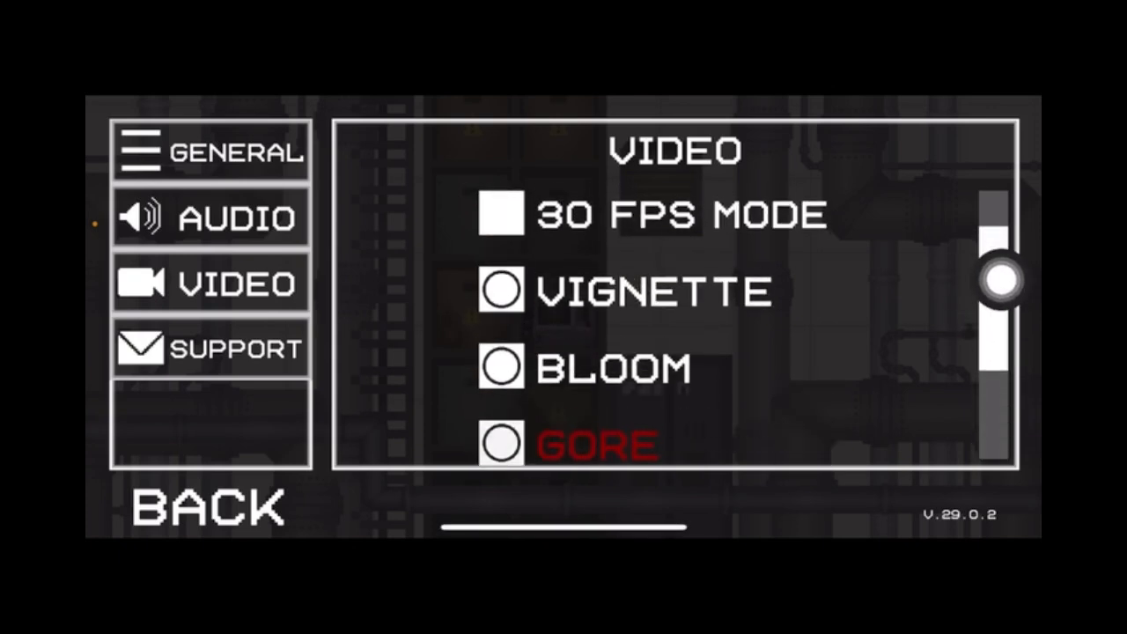
- Scroll down through all the General settings and back up
{"action": "left_click", "coordinate": [211, 151]}
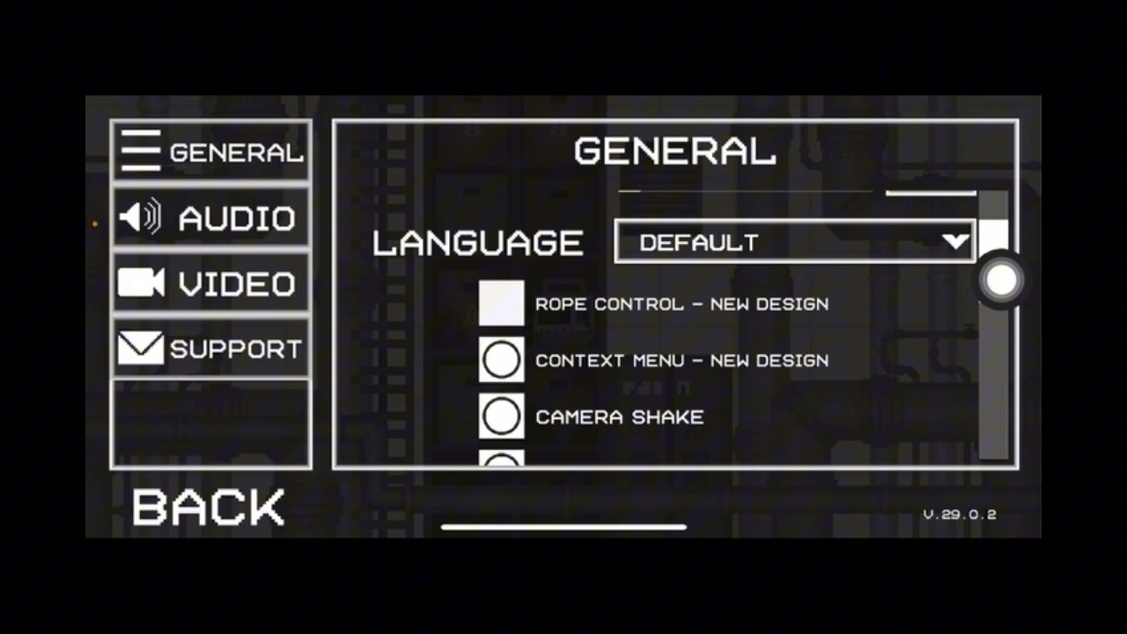
{"action": "scroll", "scroll_direction": "down", "scroll_amount": 3}
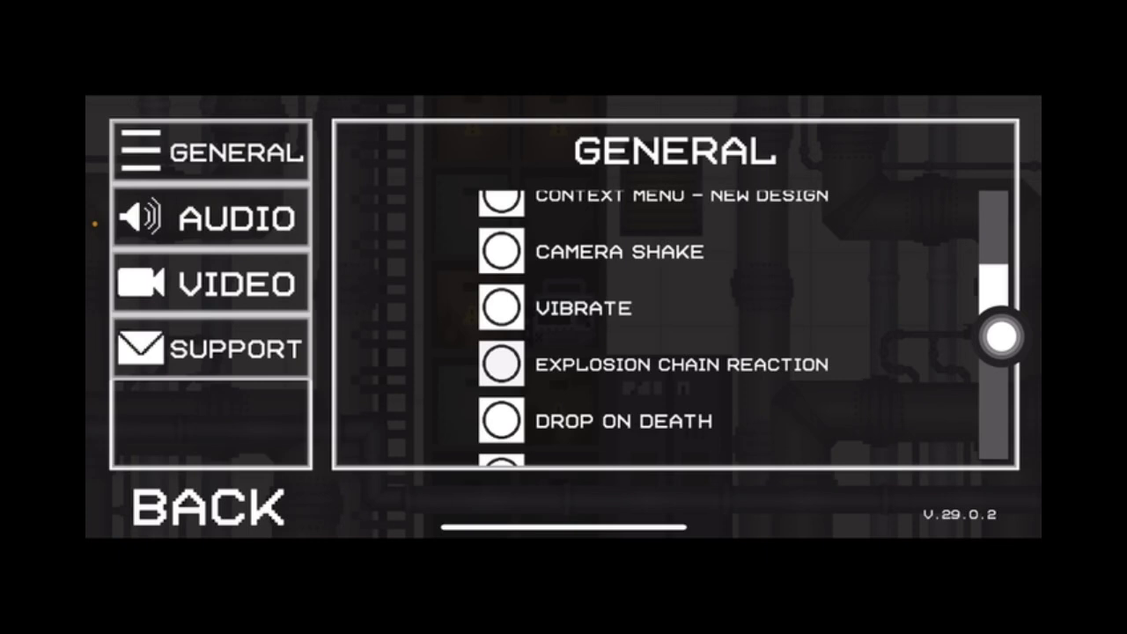
{"action": "scroll", "scroll_direction": "down", "scroll_amount": 3}
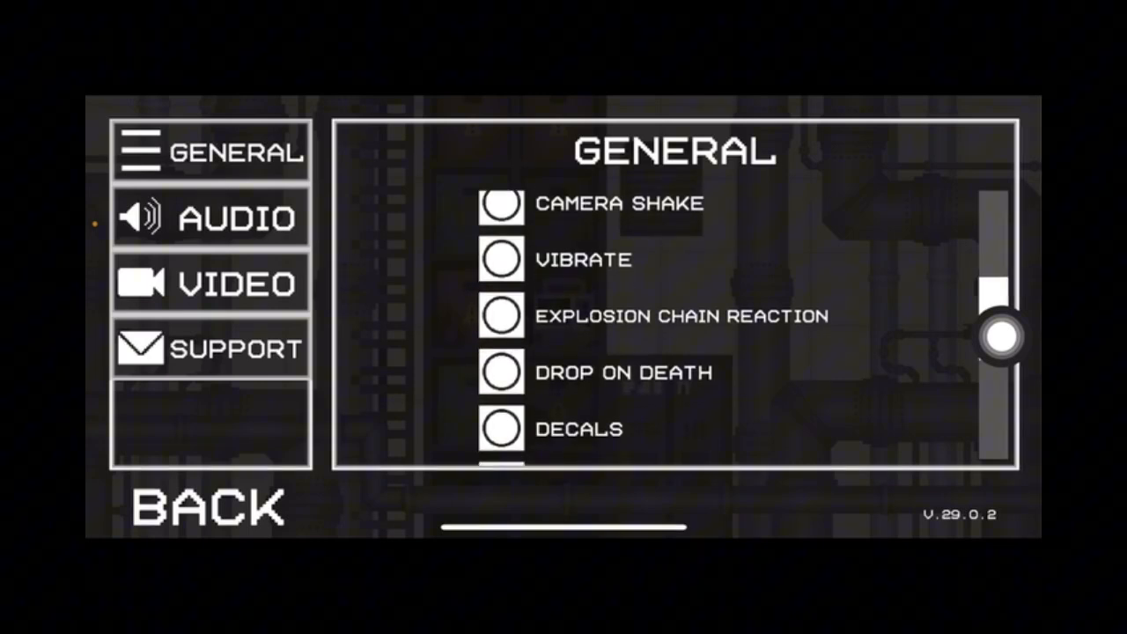
{"action": "scroll", "scroll_direction": "down", "scroll_amount": 3}
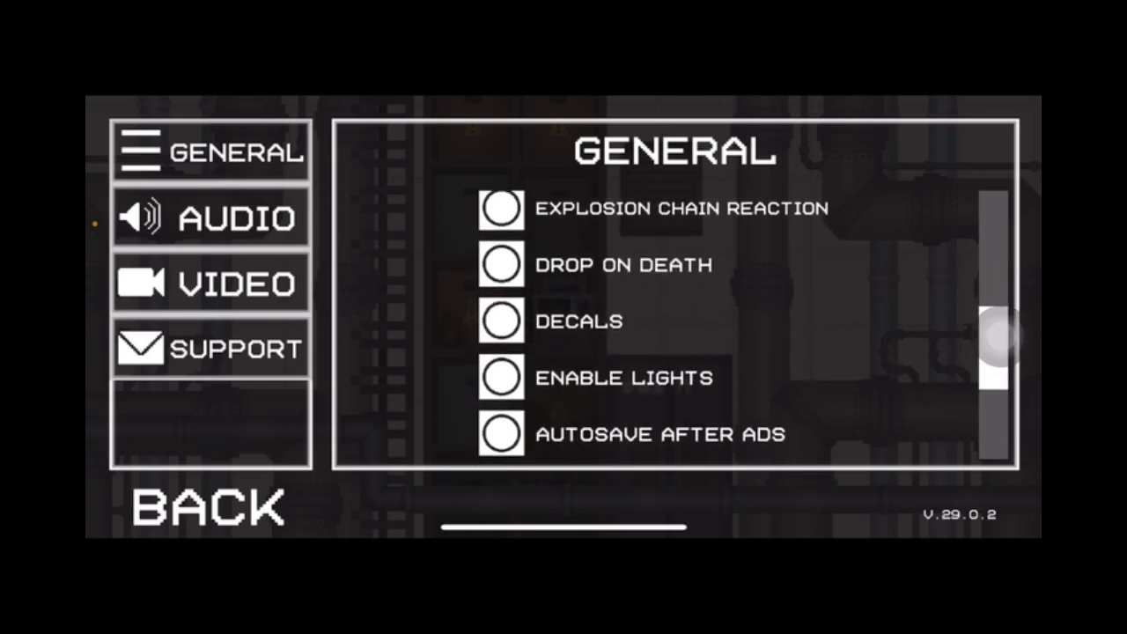
{"action": "scroll", "scroll_direction": "up", "scroll_amount": 3}
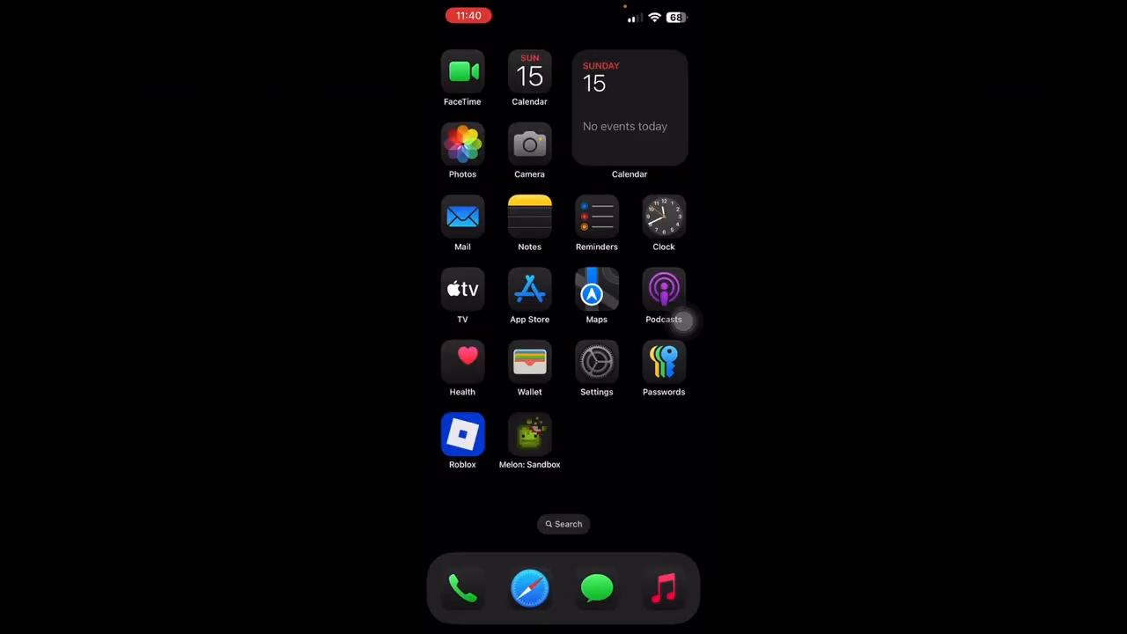
- Reach iPhone Storage via Settings search and scroll to Melon: Sandbox's 395.4 MB entry
{"action": "left_click", "coordinate": [596, 361]}
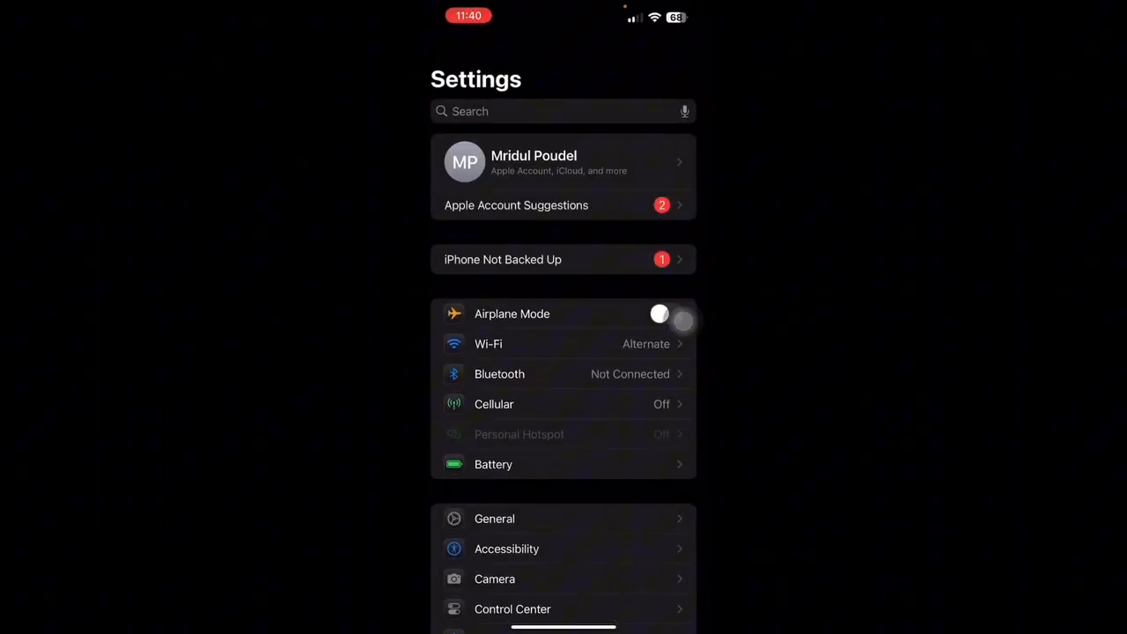
{"action": "left_click", "coordinate": [537, 111]}
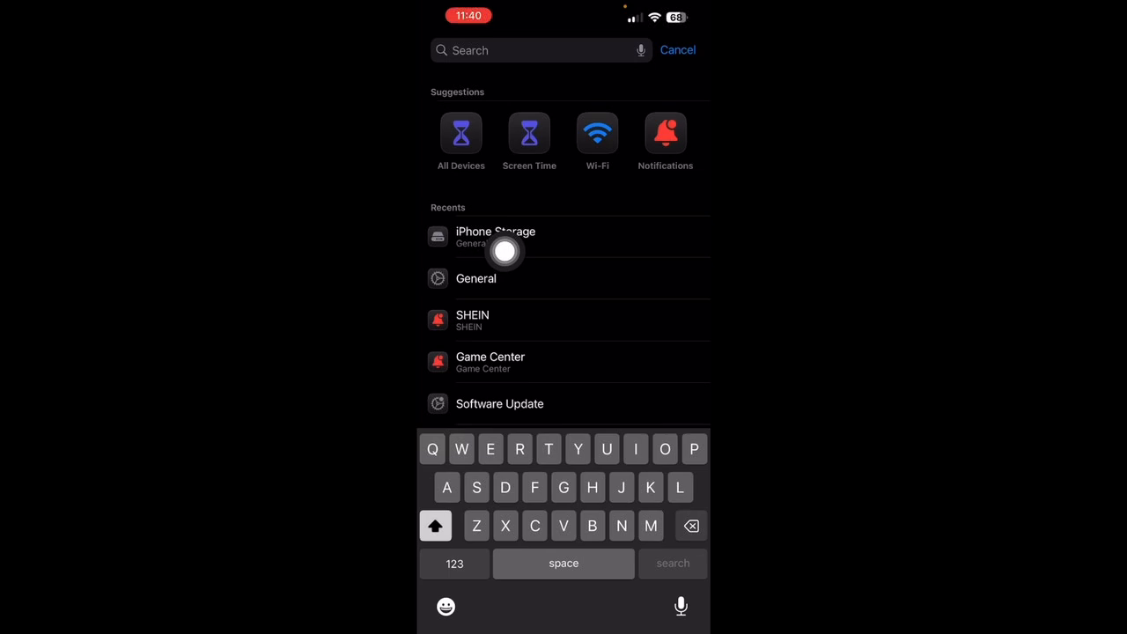
{"action": "left_click", "coordinate": [495, 236]}
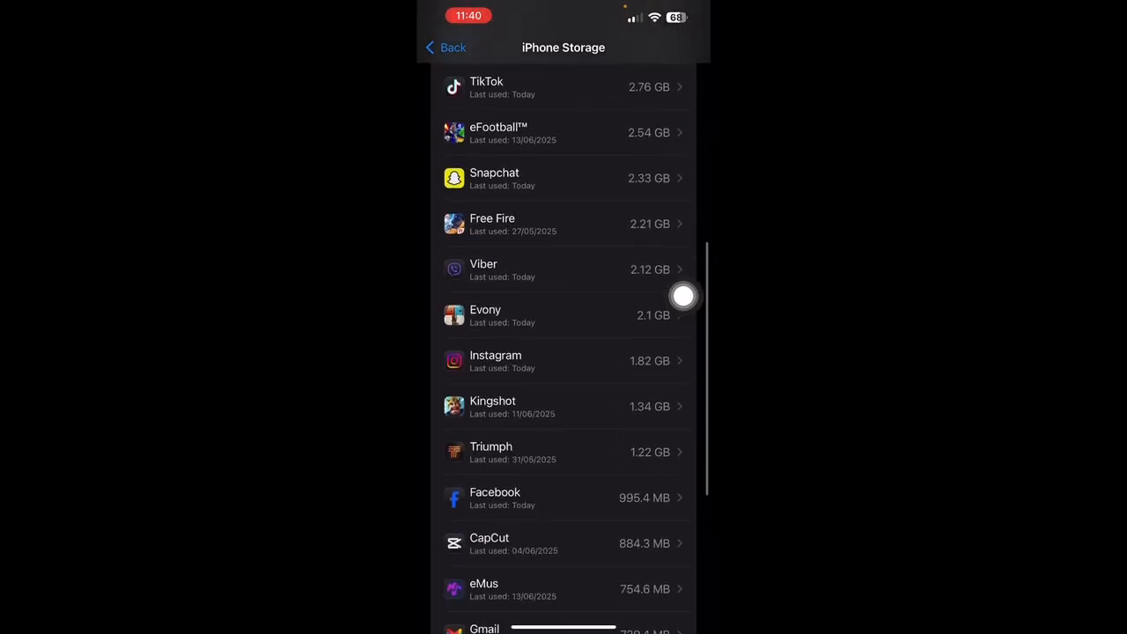
{"action": "scroll", "scroll_direction": "down", "scroll_amount": 3}
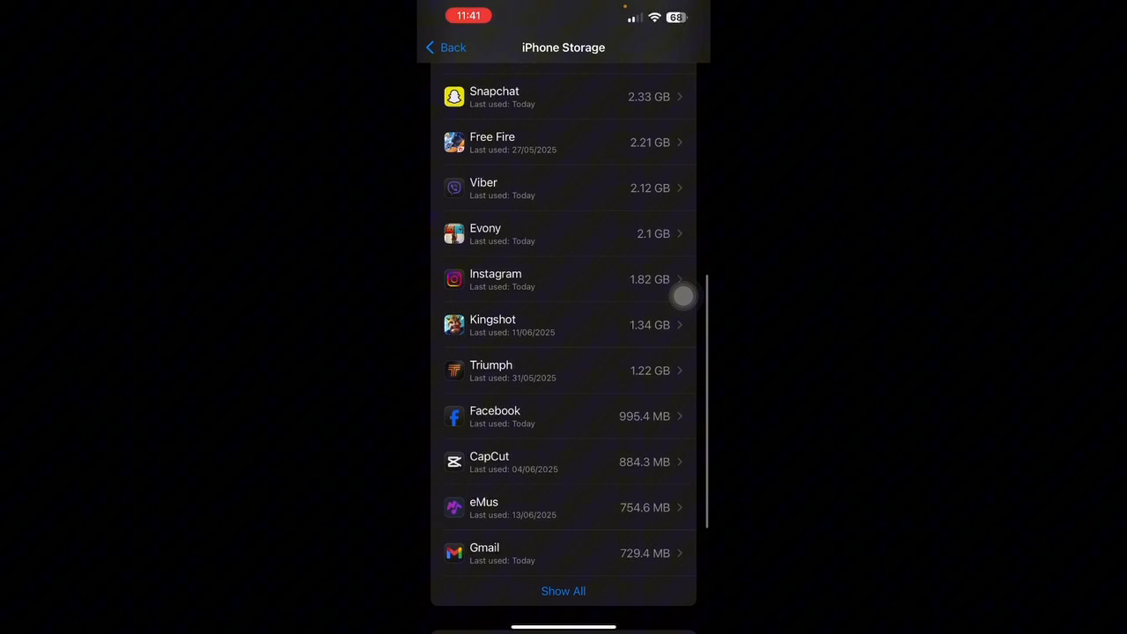
{"action": "scroll", "scroll_direction": "down", "scroll_amount": 3}
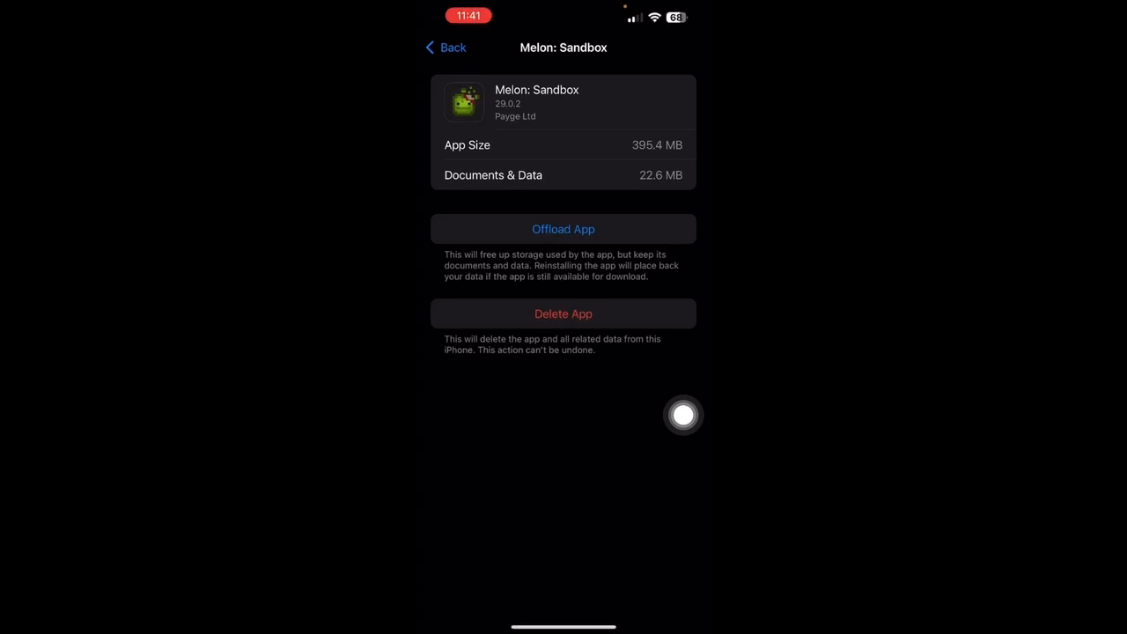
{"action": "left_click", "coordinate": [564, 229]}
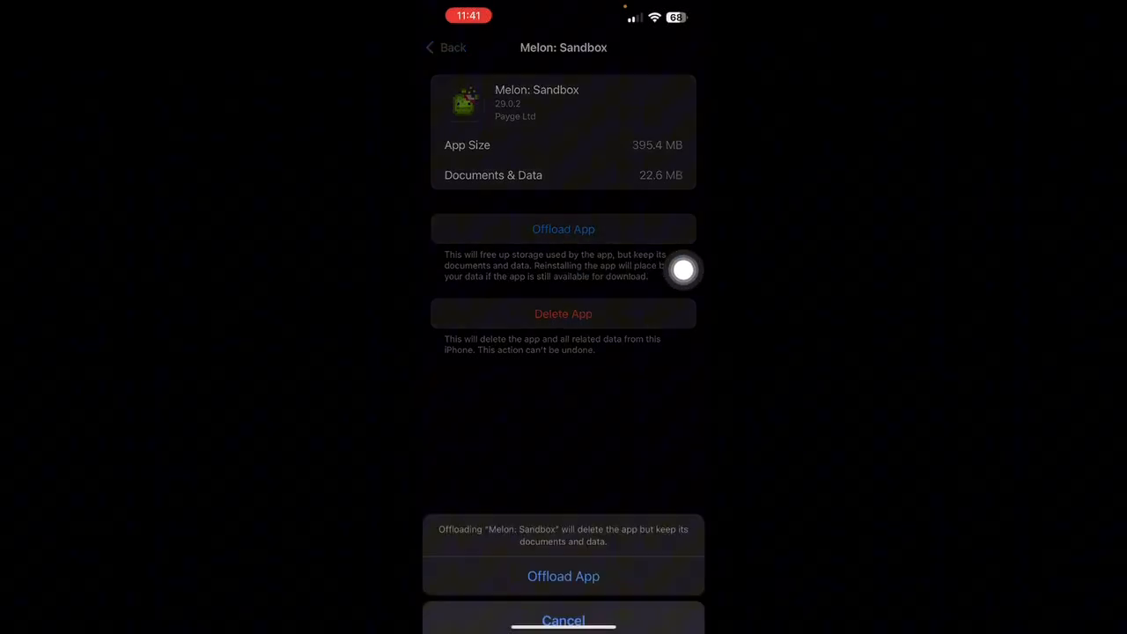
{"action": "left_click", "coordinate": [563, 621]}
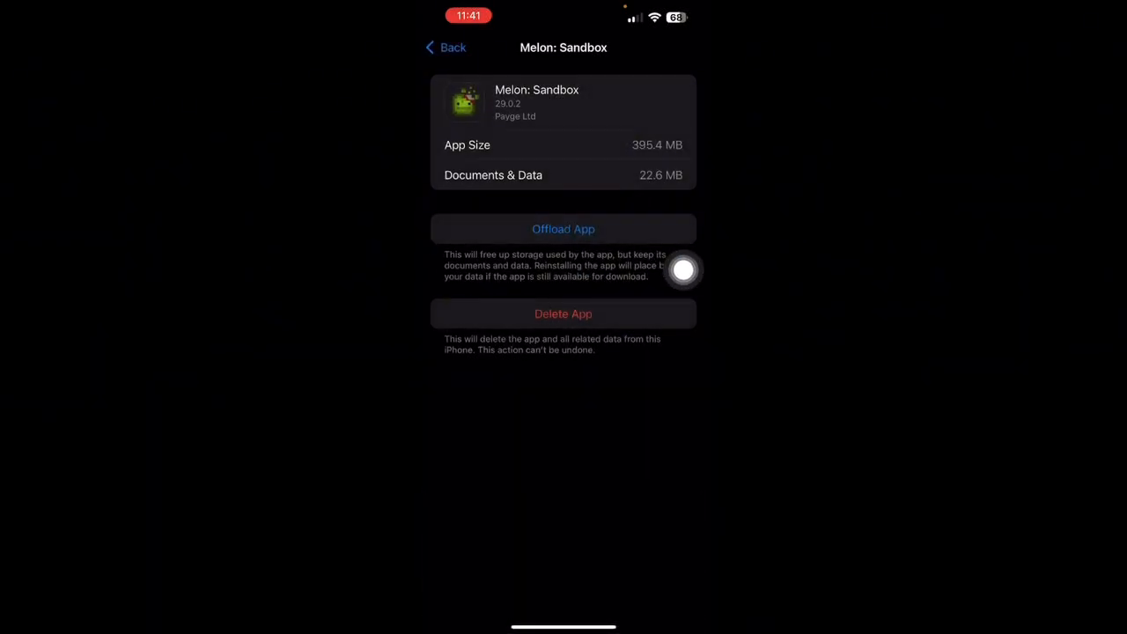